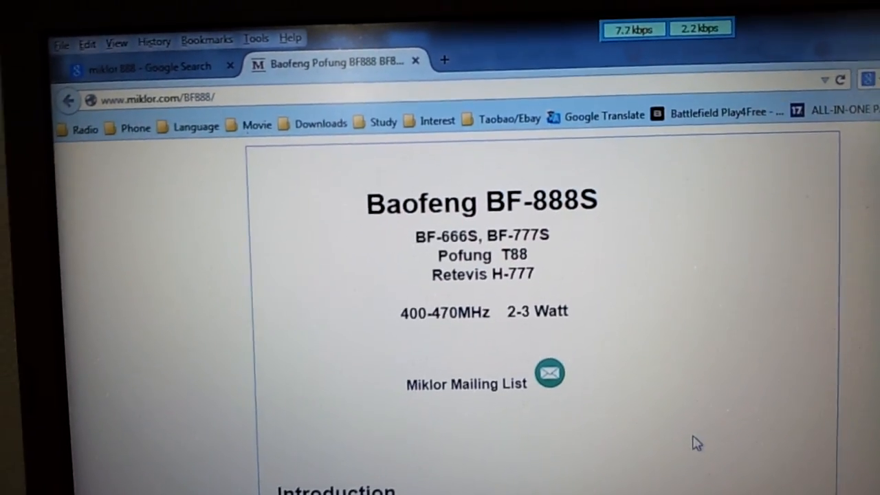
Read the radio's memory, filling all 16 UHF CB channels with frequencies, tones and settings.
scroll("down", 3)
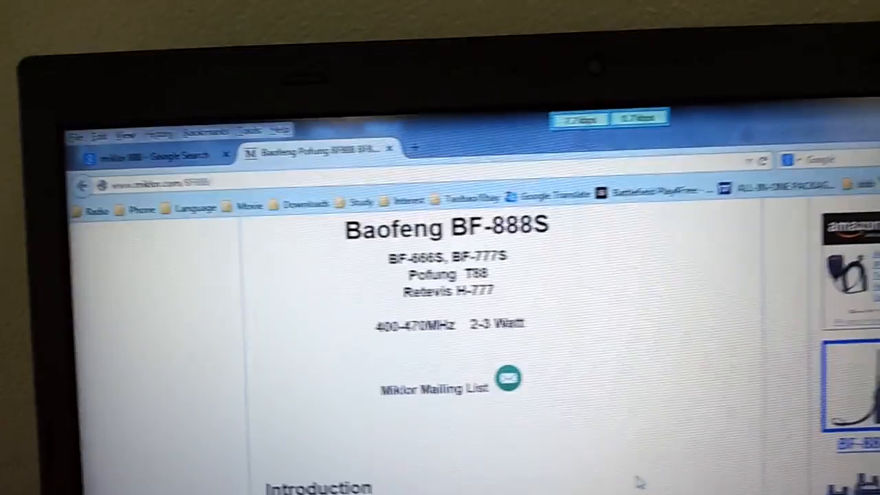
scroll("down", 3)
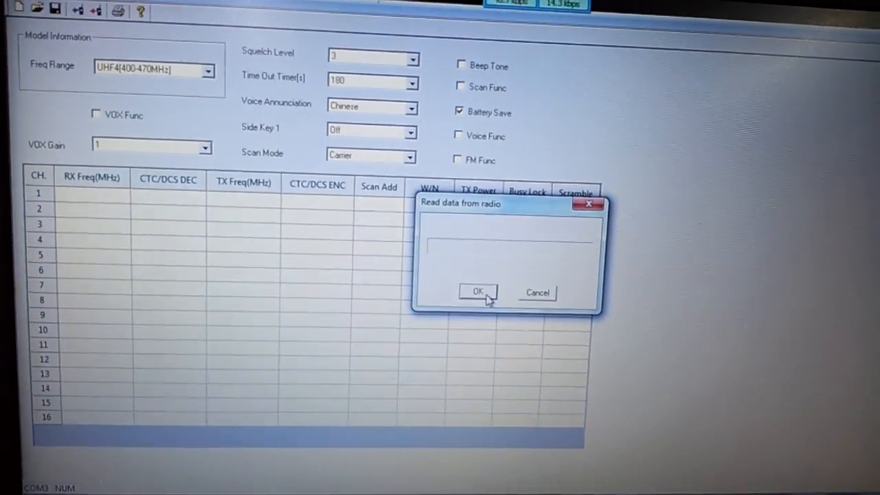
left_click(478, 291)
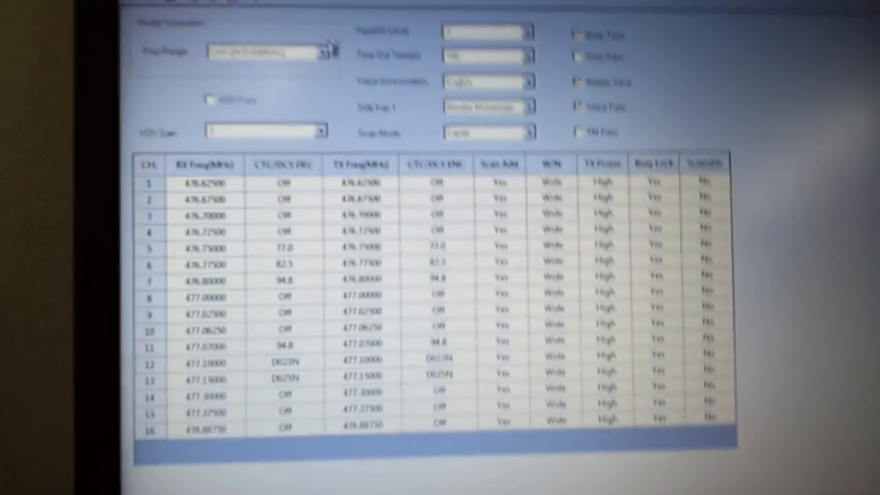
left_click(332, 49)
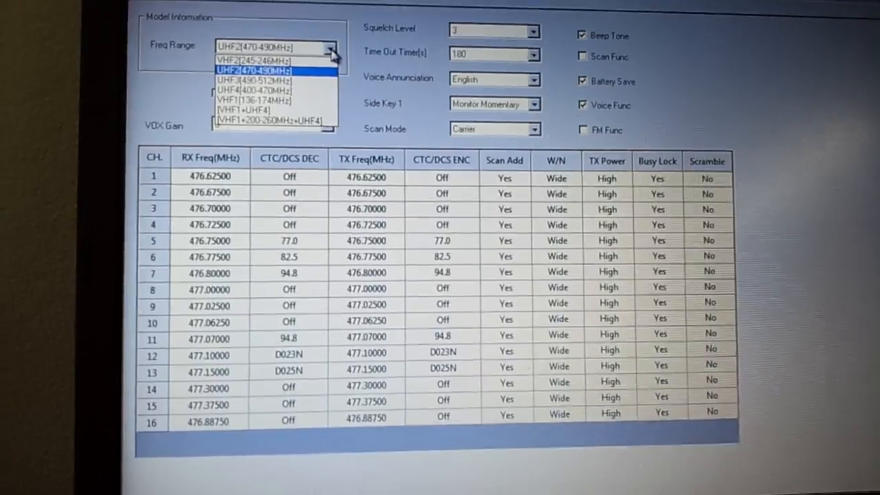
left_click(255, 69)
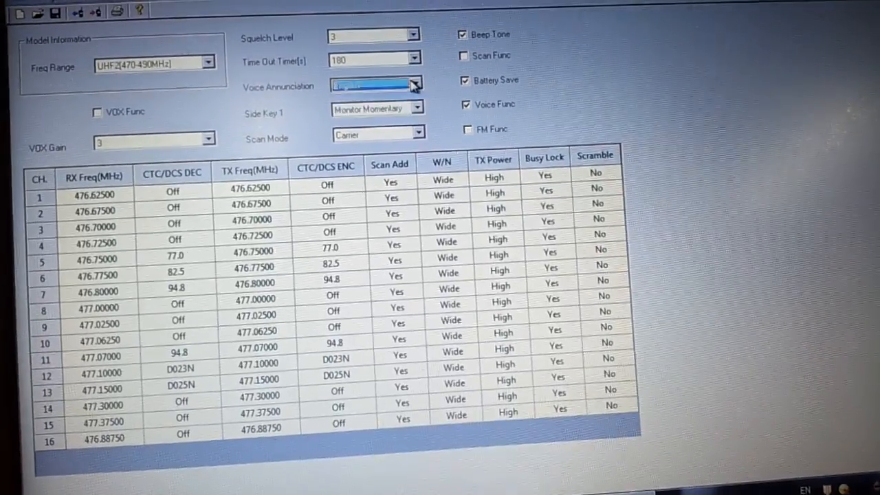
left_click(413, 109)
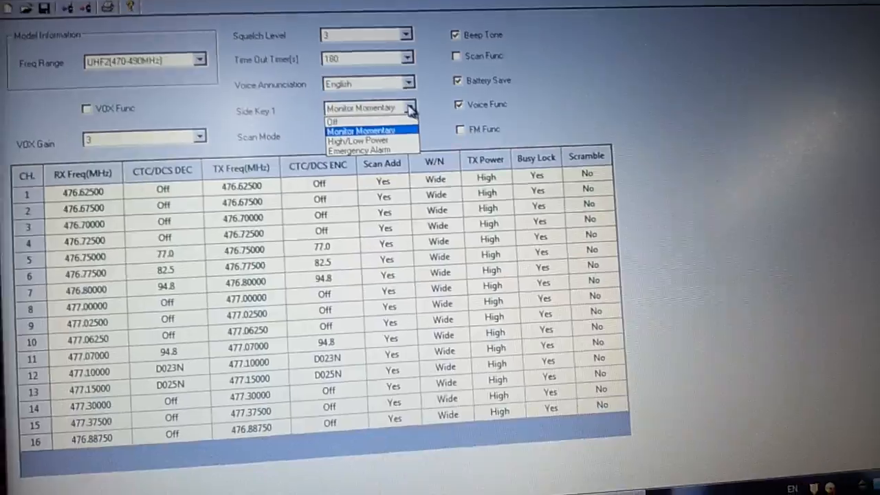
left_click(360, 131)
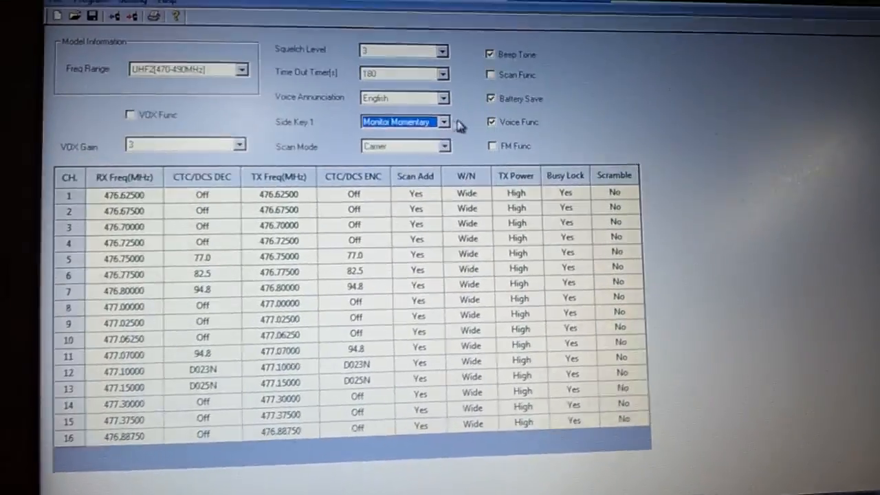
left_click(442, 146)
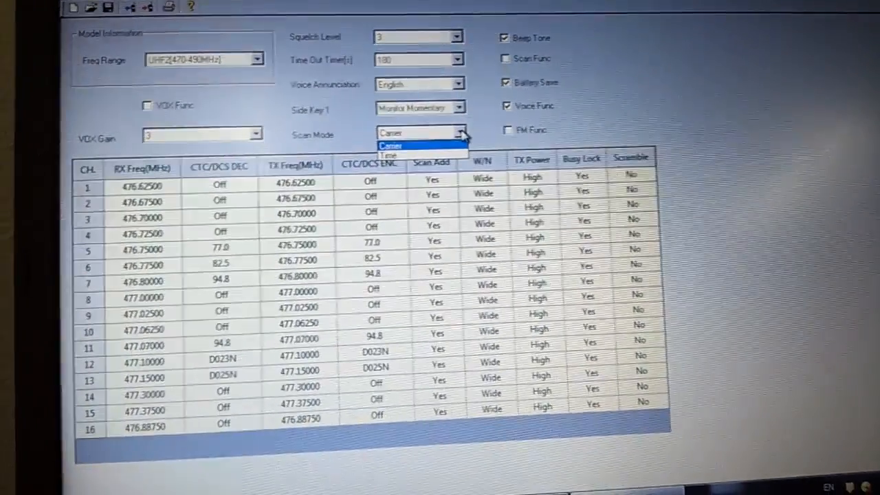
left_click(390, 146)
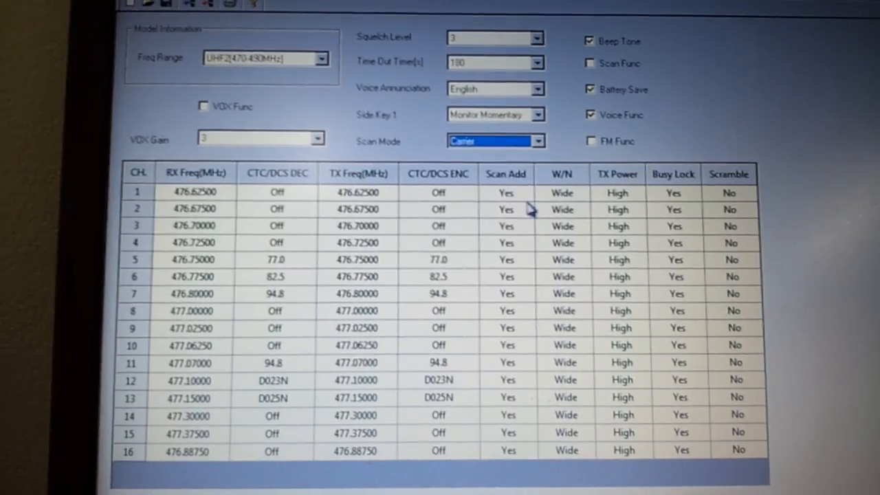
left_click(557, 192)
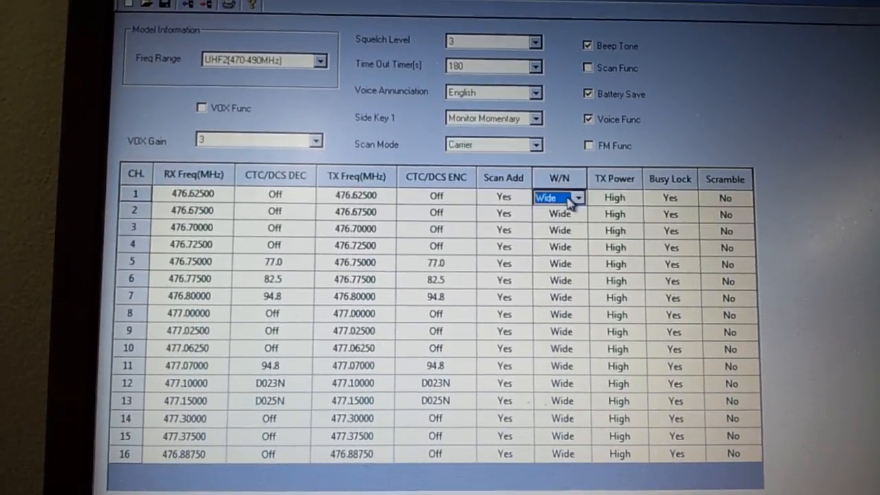